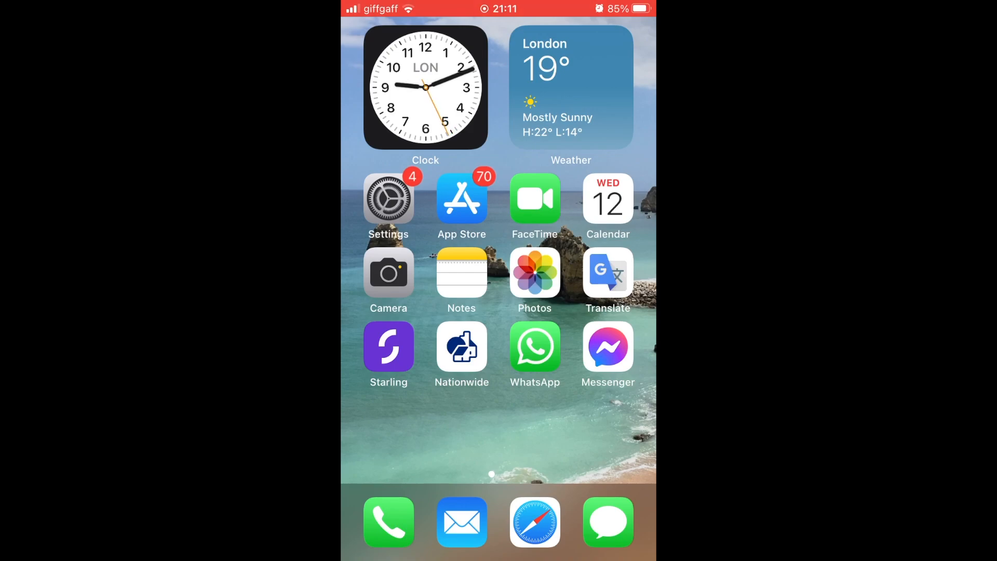
Open the App Store and begin searching for "thr".
click(462, 199)
text(thr)
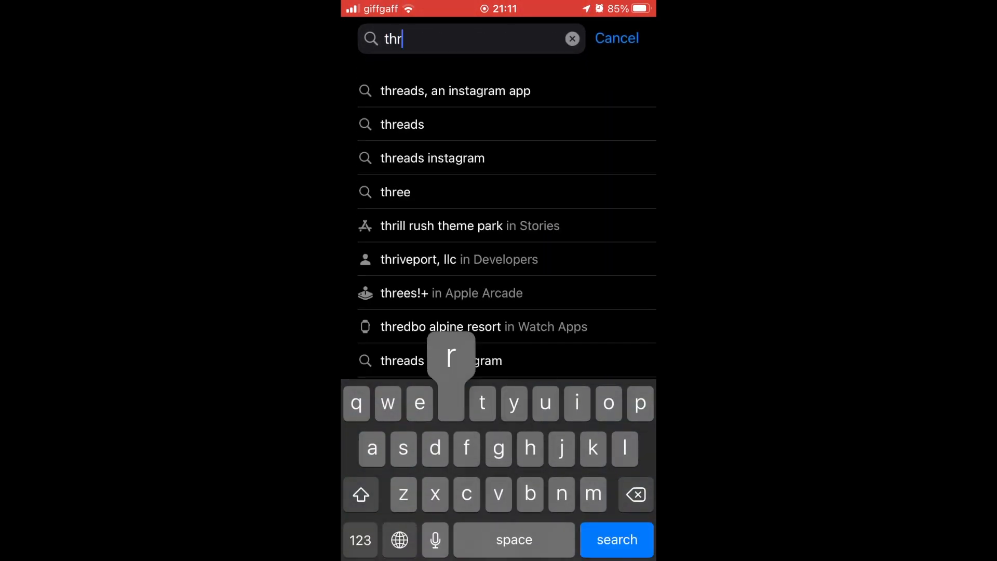
Complete the search query "threads" to list the Threads app by Instagram.
text(eads)
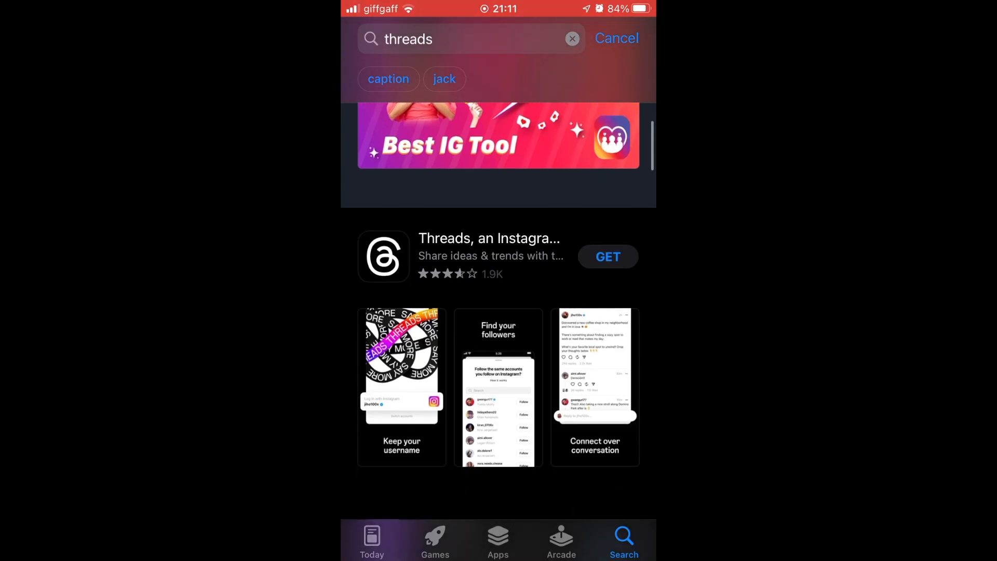
Get and install Threads, then launch it from the home screen to its Meta splash.
click(607, 256)
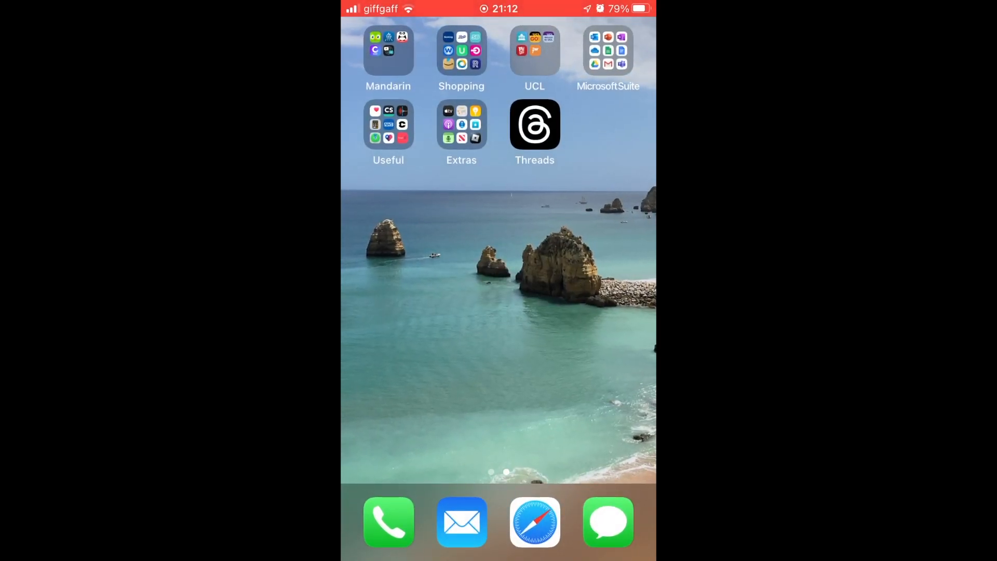
click(534, 125)
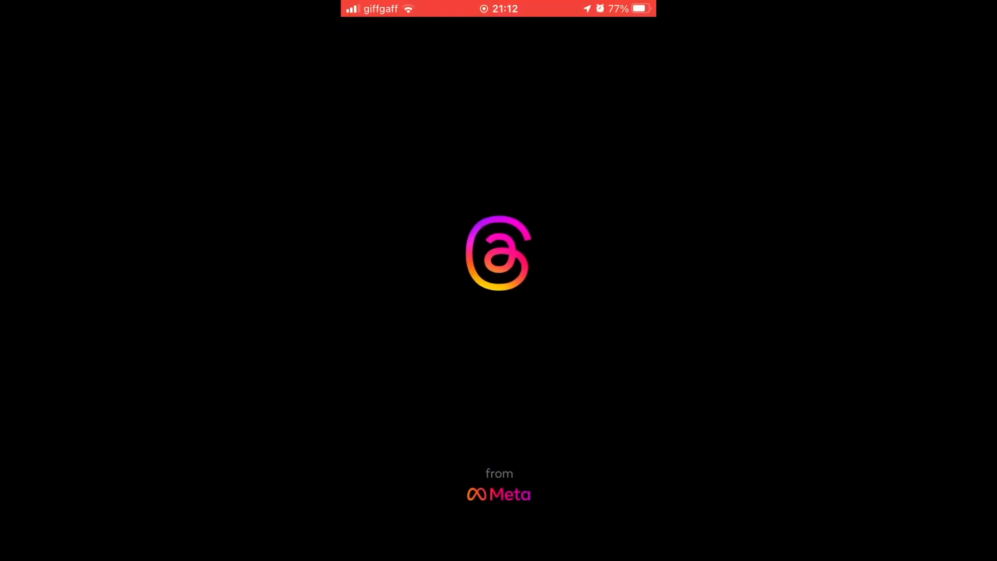